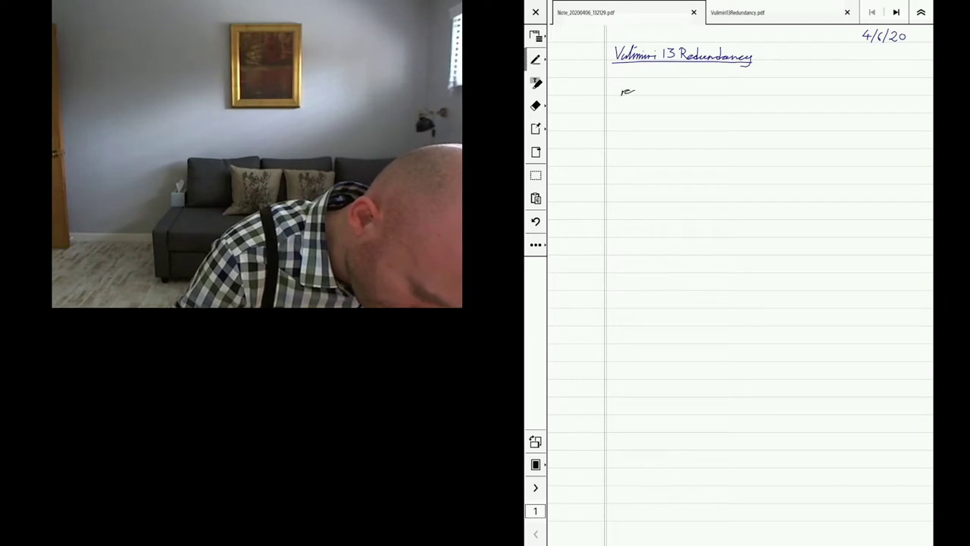
Handwrite 'redundancy to reduce latency' under the heading and sketch two small boxes below.
{"action": "type", "text": "redundancy J"}
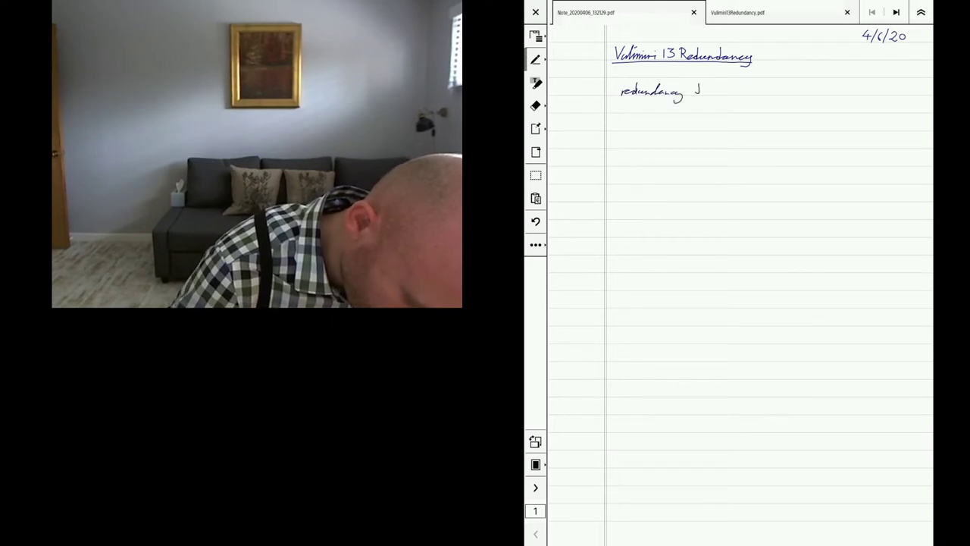
{"action": "type", "text": "to co"}
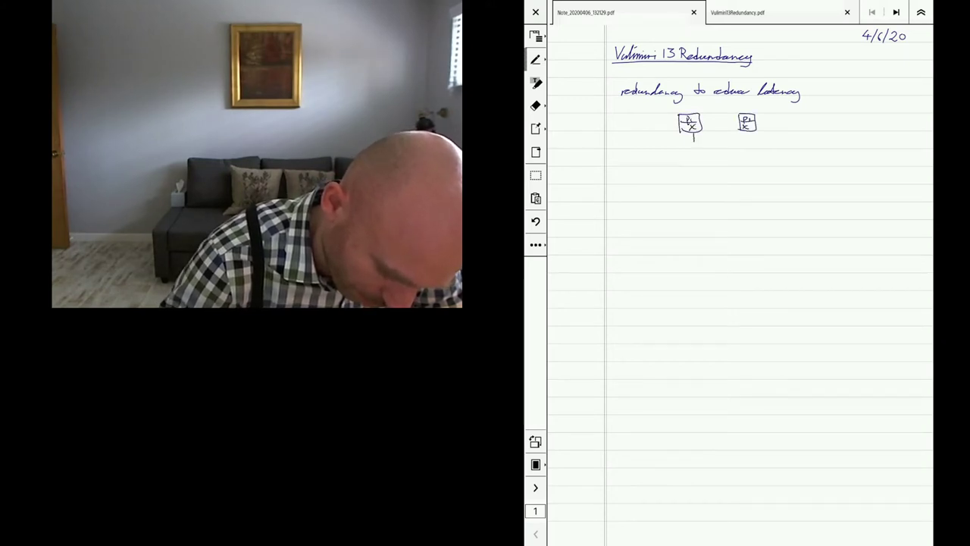
Draw the c.r(x) request arrow between the boxes and write '- balance load', '- reduce latency'.
{"action": "left_click_drag", "start_coordinate": [694, 135], "coordinate": [740, 135]}
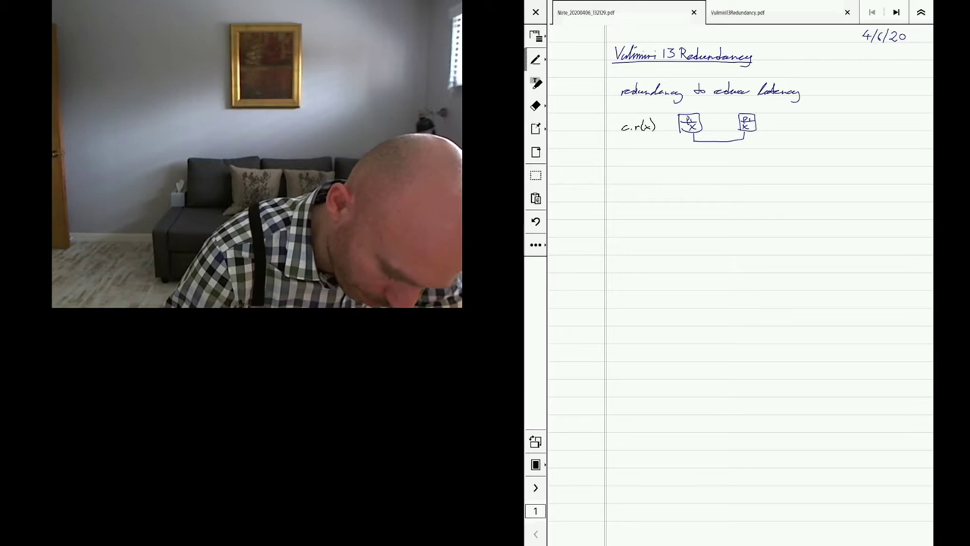
{"action": "left_click_drag", "start_coordinate": [664, 148], "coordinate": [731, 149]}
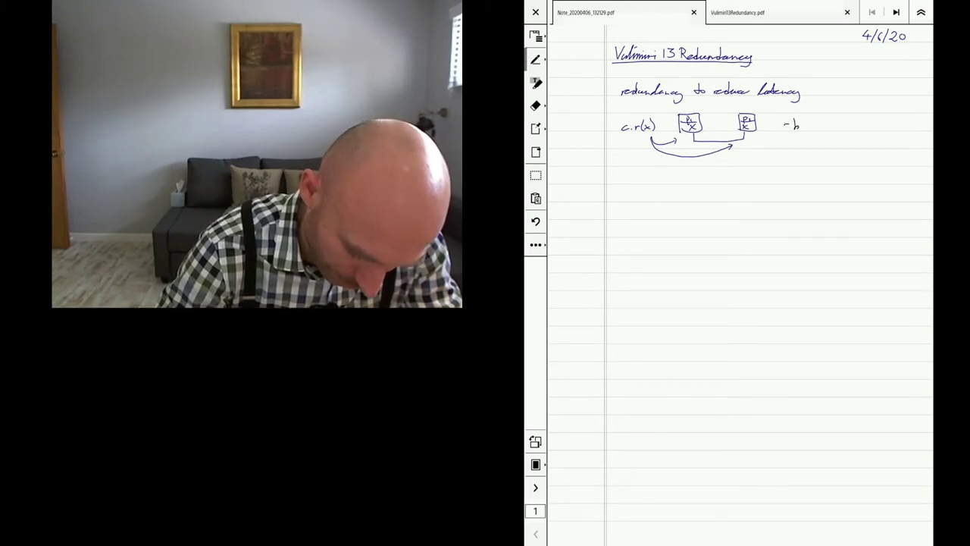
{"action": "type", "text": "bela"}
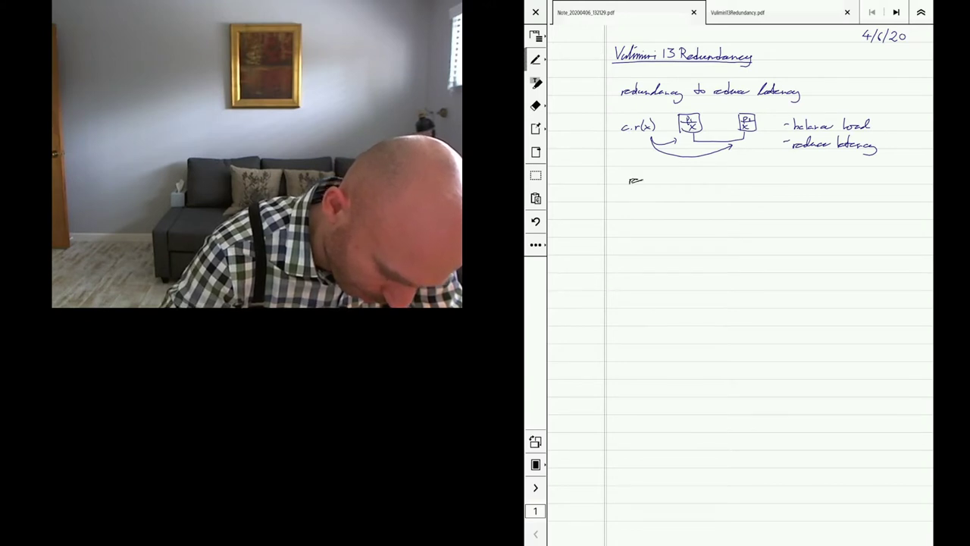
Handwrite 'reduce latency w/ multiple requests & taking the first response'.
{"action": "type", "text": "reduce latency w/"}
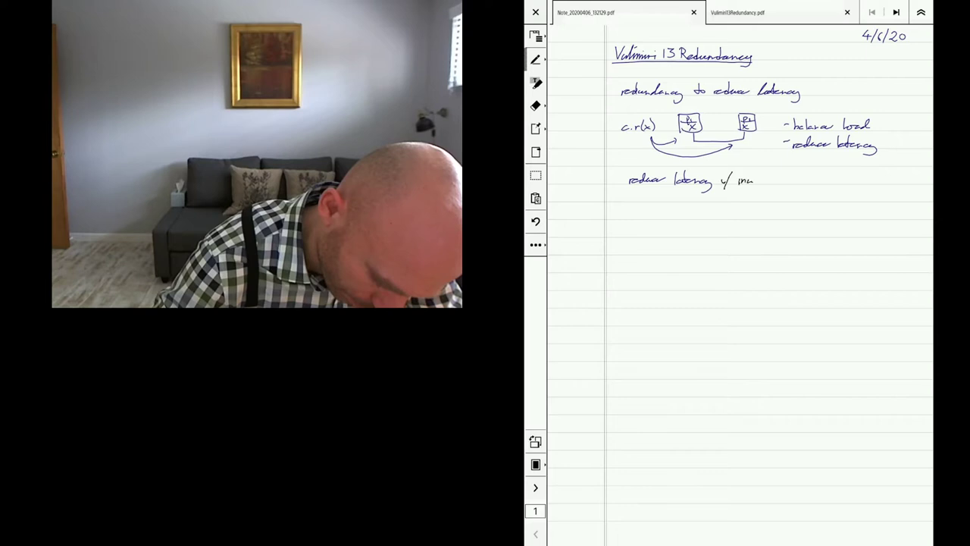
{"action": "type", "text": "multiple requests & taking"}
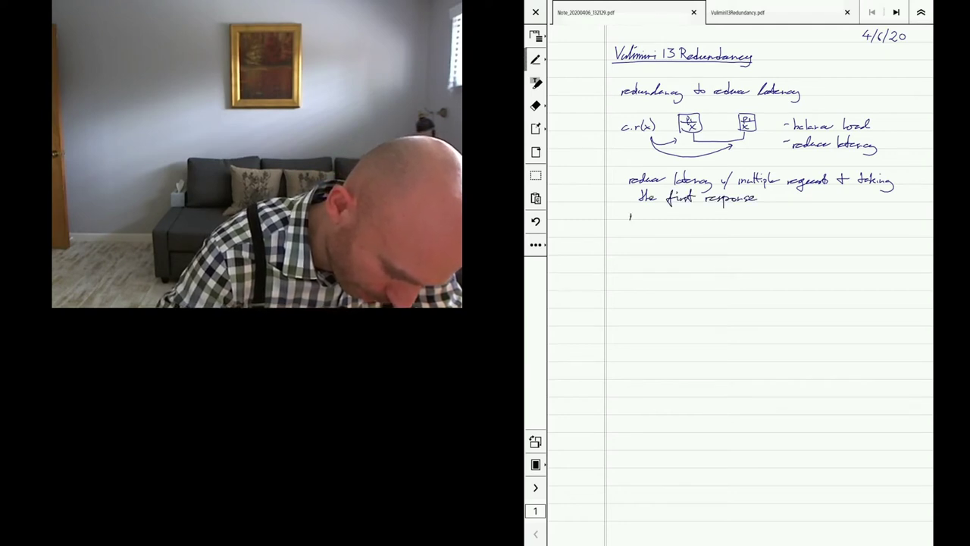
{"action": "type", "text": "mw"}
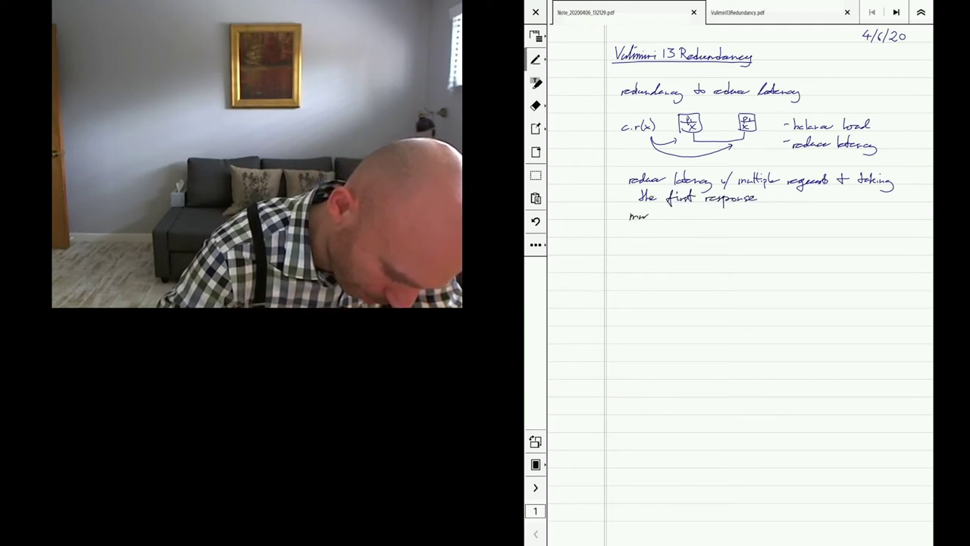
{"action": "type", "text": "multiple requests increase"}
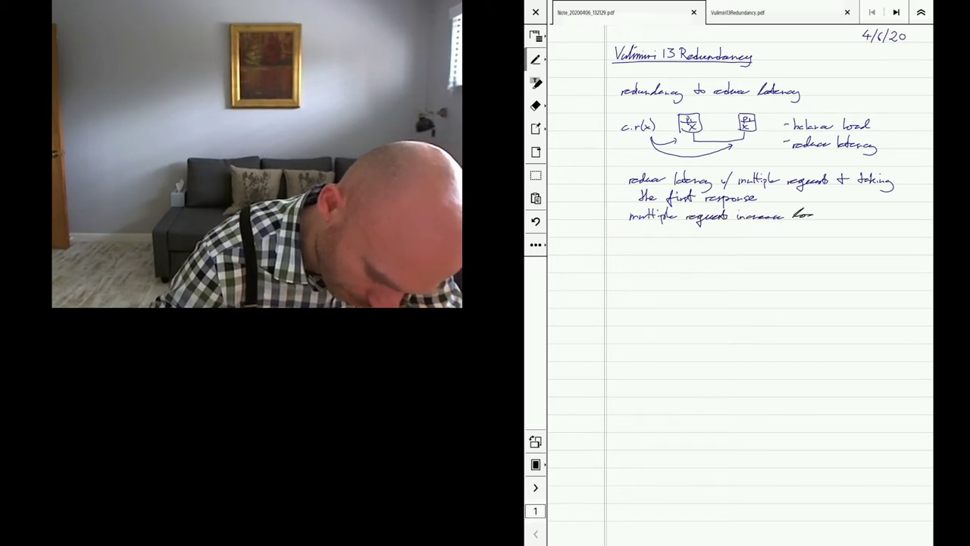
Handwrite 'multiple requests increase load → queueing → increases latency'.
{"action": "type", "text": "load"}
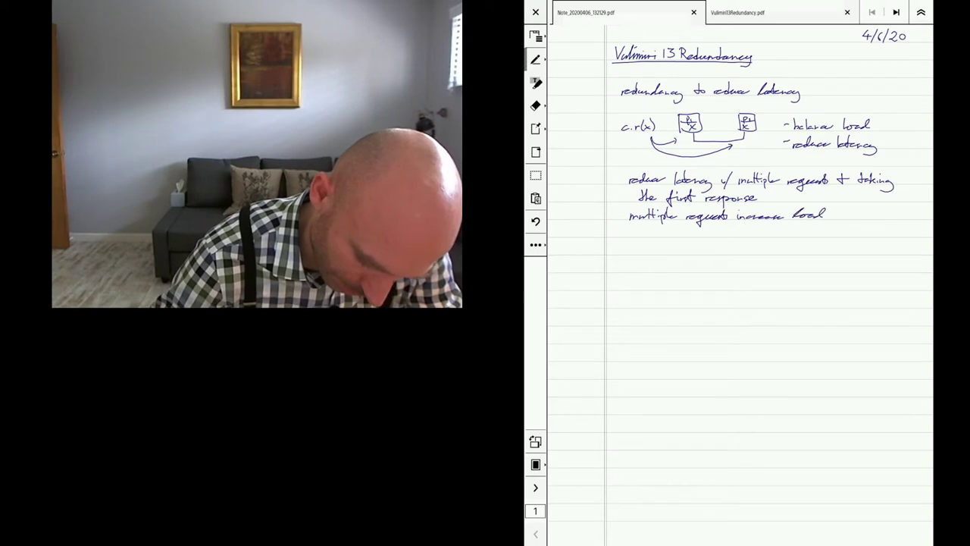
{"action": "type", "text": "→ q"}
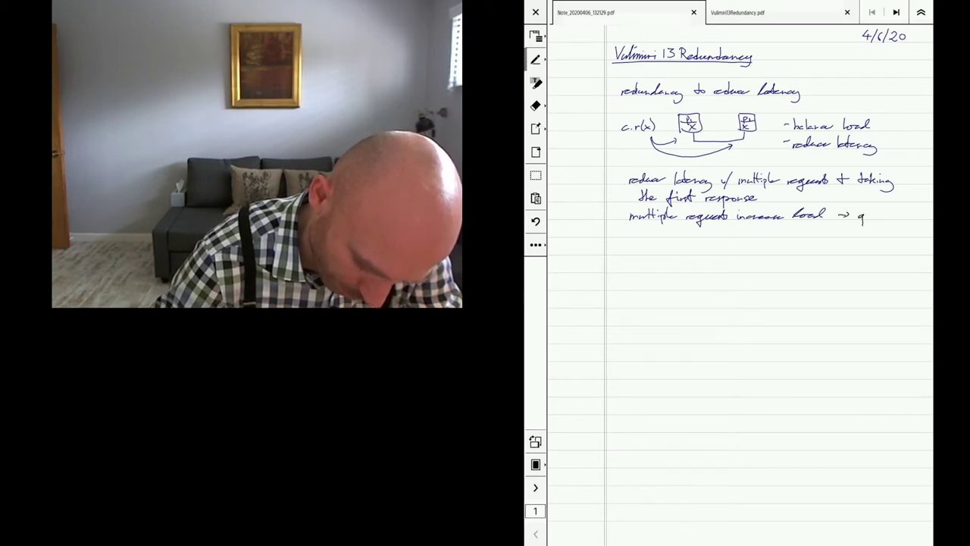
{"action": "type", "text": "queue"}
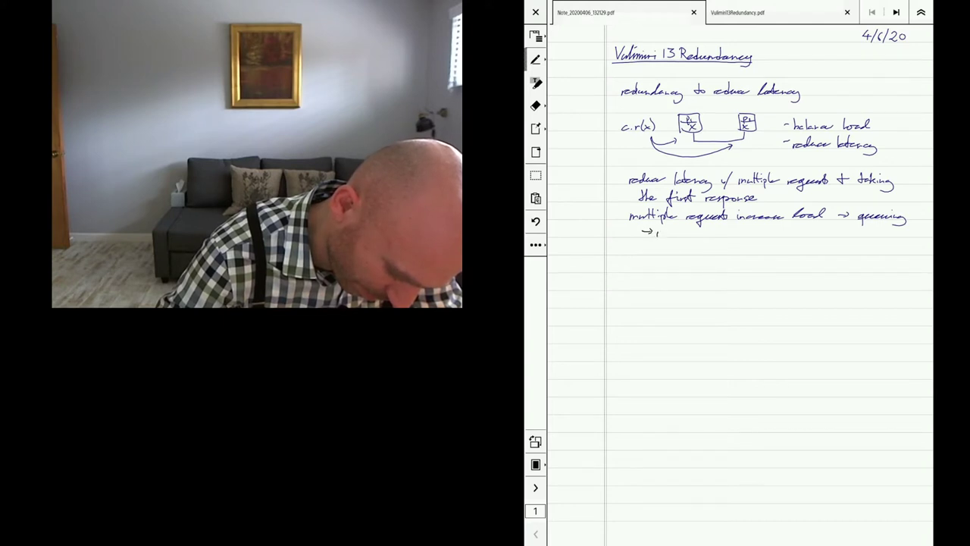
{"action": "type", "text": "merza"}
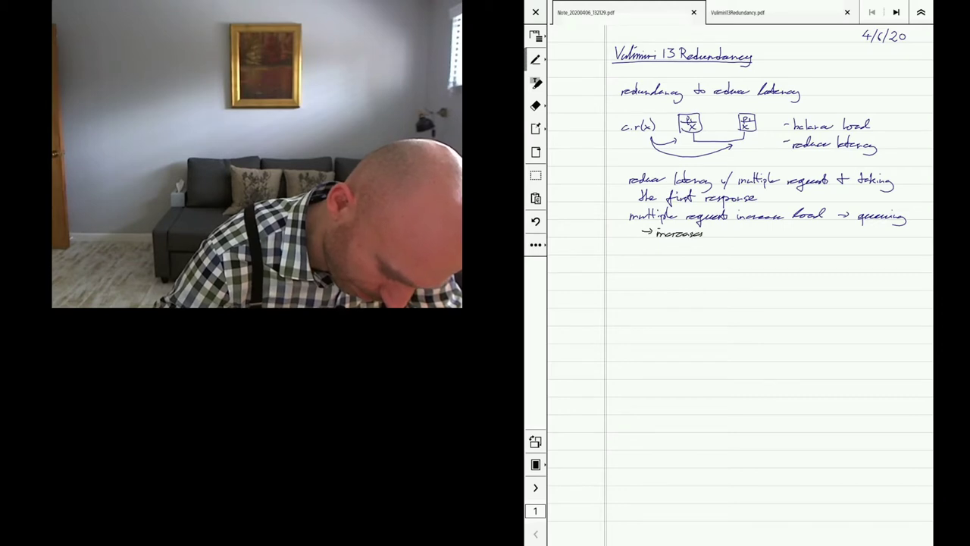
{"action": "type", "text": "latency"}
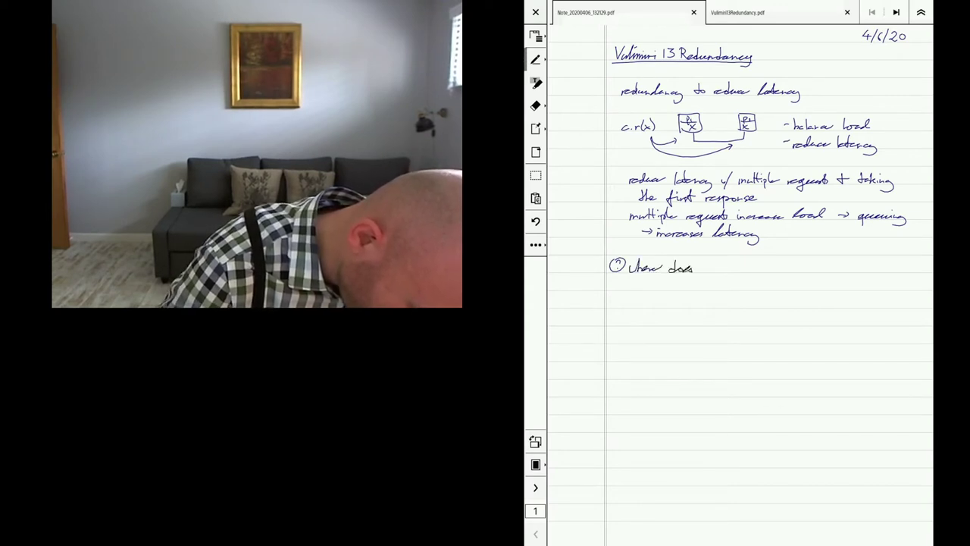
Handwrite 'How does the variation in service performance come from?' with '- network is busy'.
{"action": "type", "text": "the"}
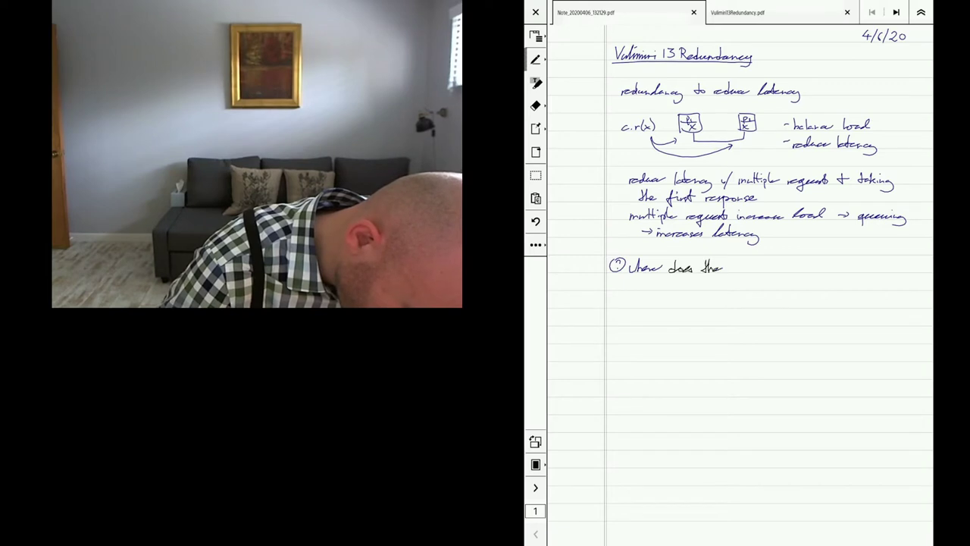
{"action": "type", "text": "vars"}
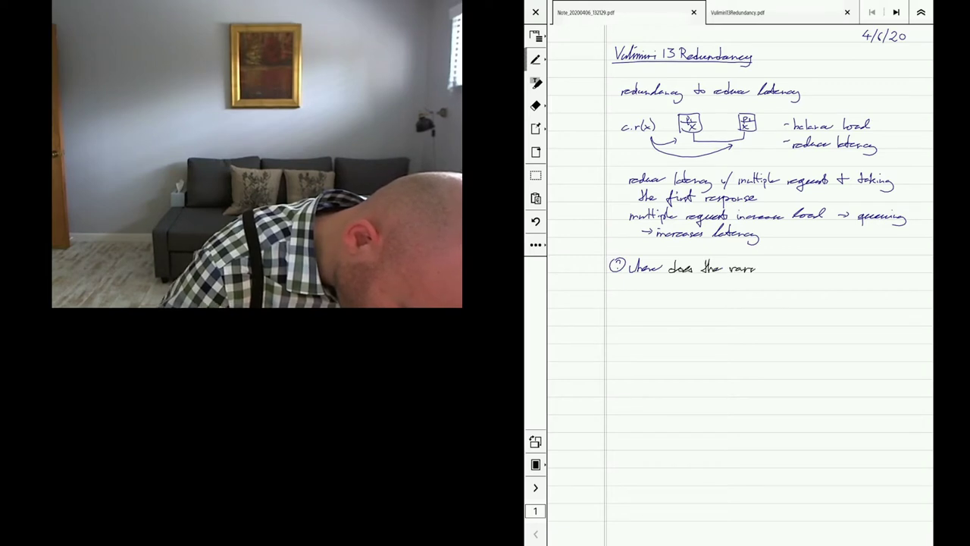
{"action": "type", "text": "variation"}
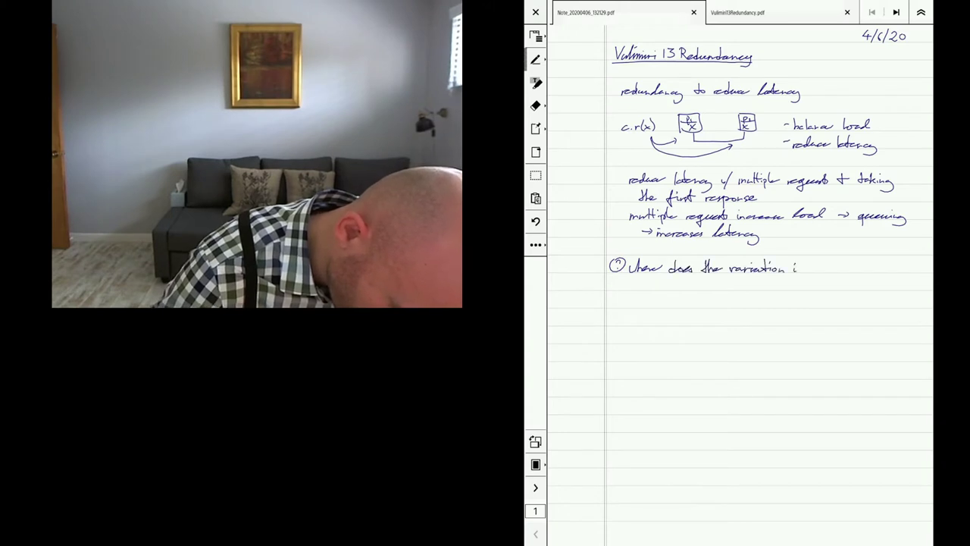
{"action": "type", "text": "in service"}
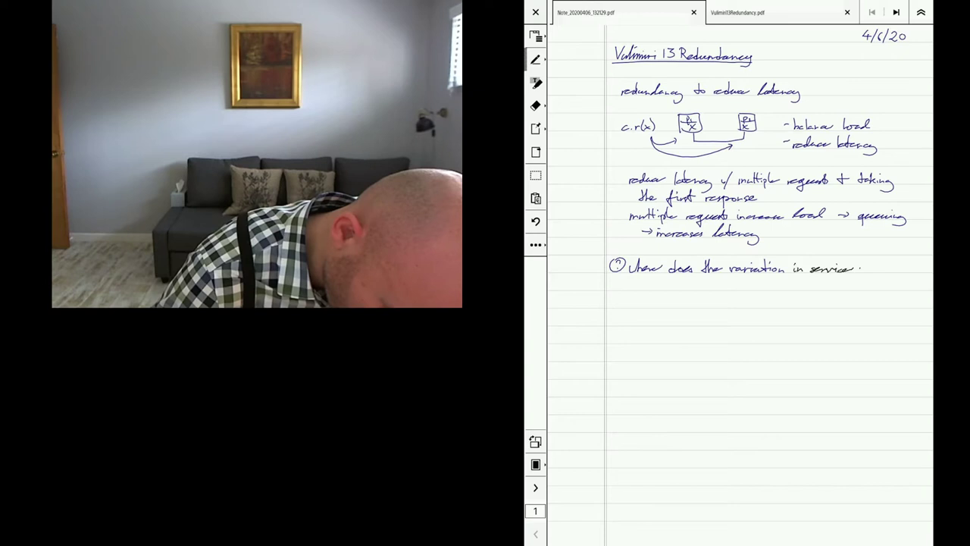
{"action": "type", "text": "performance"}
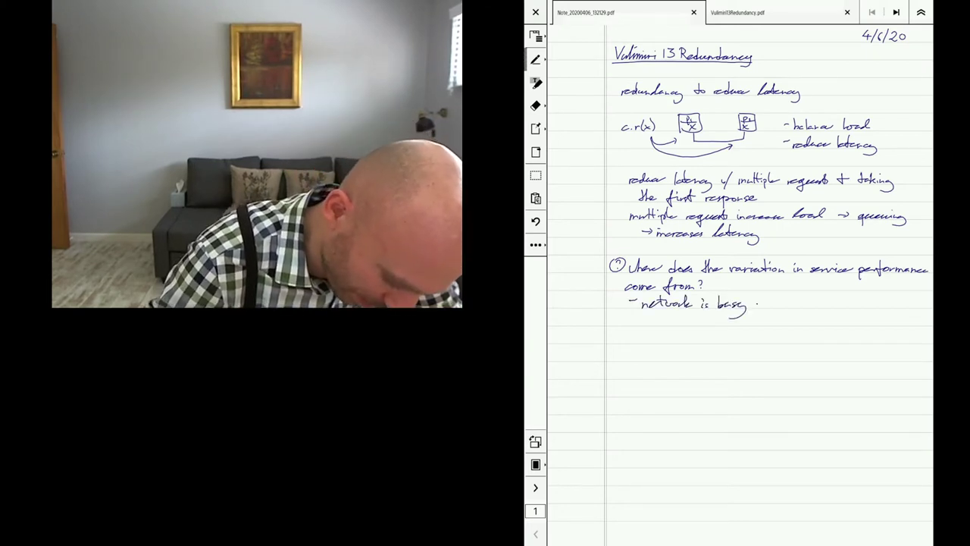
Append 'w/ 3rd party traffic' to the network line and start '- hardware may'.
{"action": "type", "text": "w/ 3rd"}
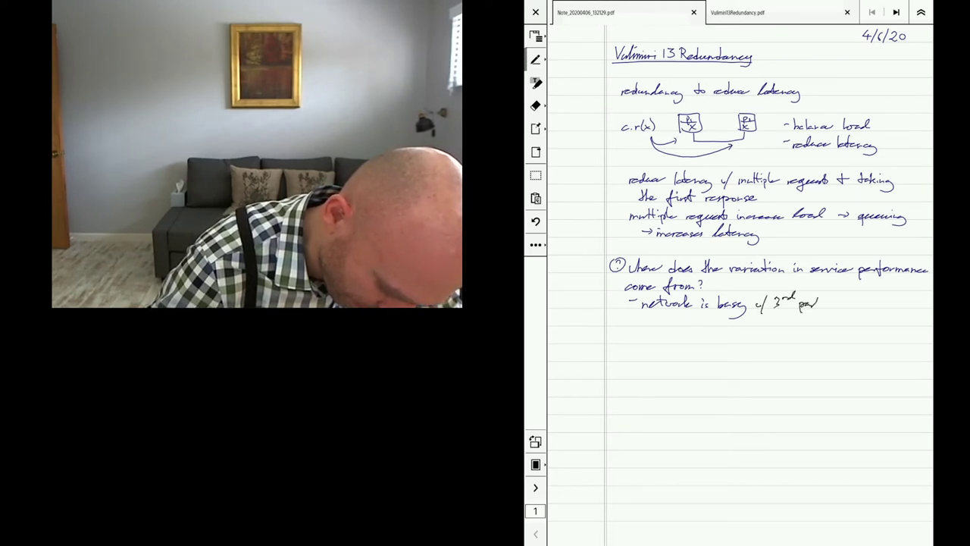
{"action": "type", "text": "party traffic"}
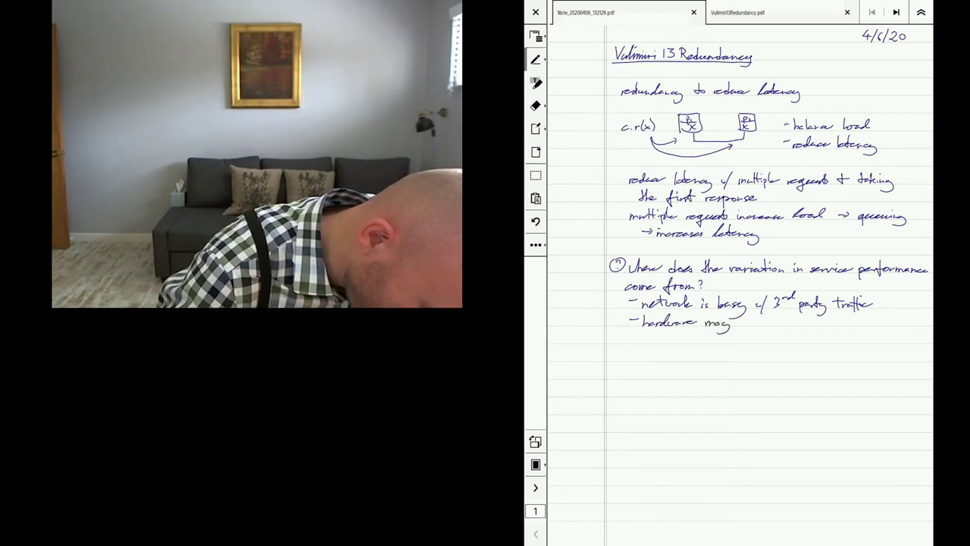
Finish the bullet so it reads '- hardware may be busy'.
{"action": "type", "text": "be busy"}
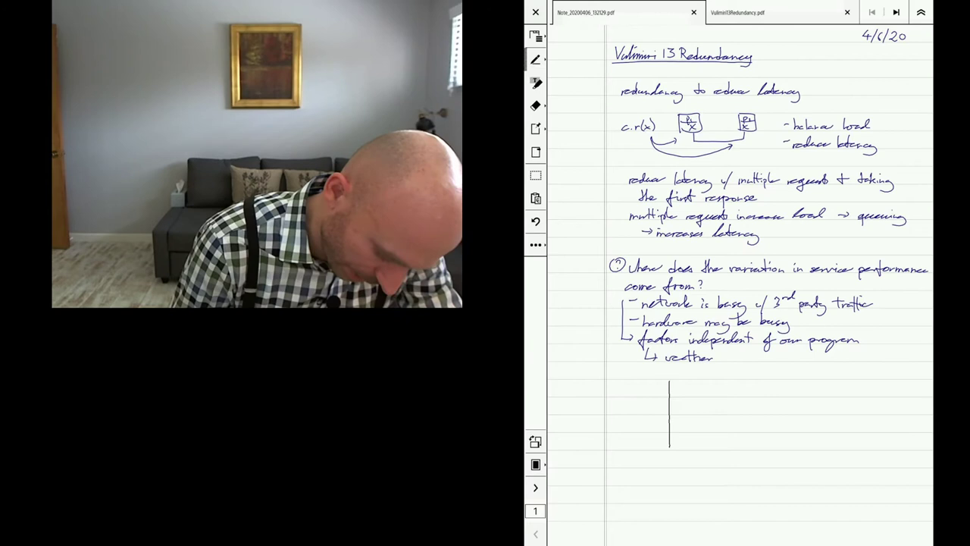
Draw response-time vs server-load axes with curves for 1 request and 2 requests.
{"action": "left_click_drag", "start_coordinate": [670, 447], "coordinate": [816, 447]}
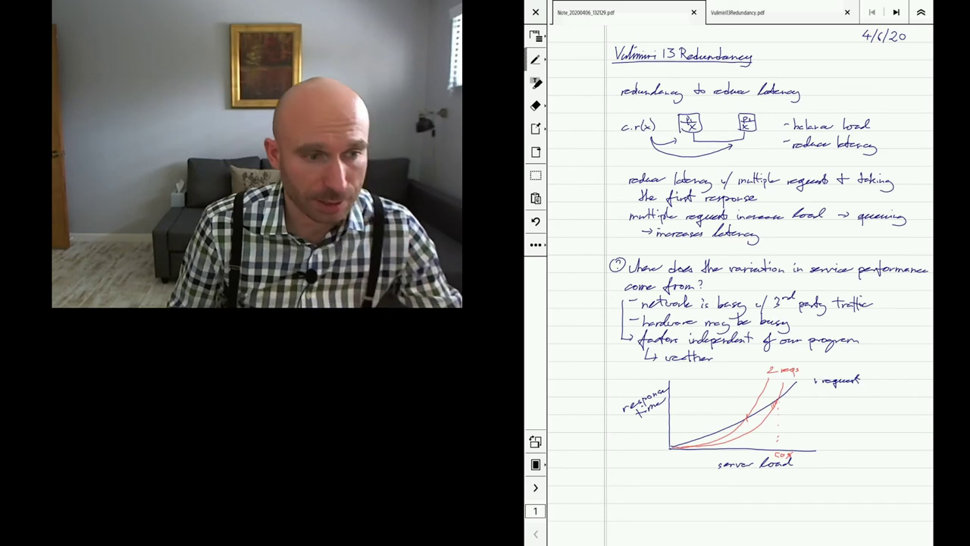
Start a new page with point 1: replication does not help when its cost is high.
{"action": "left_click", "coordinate": [536, 489]}
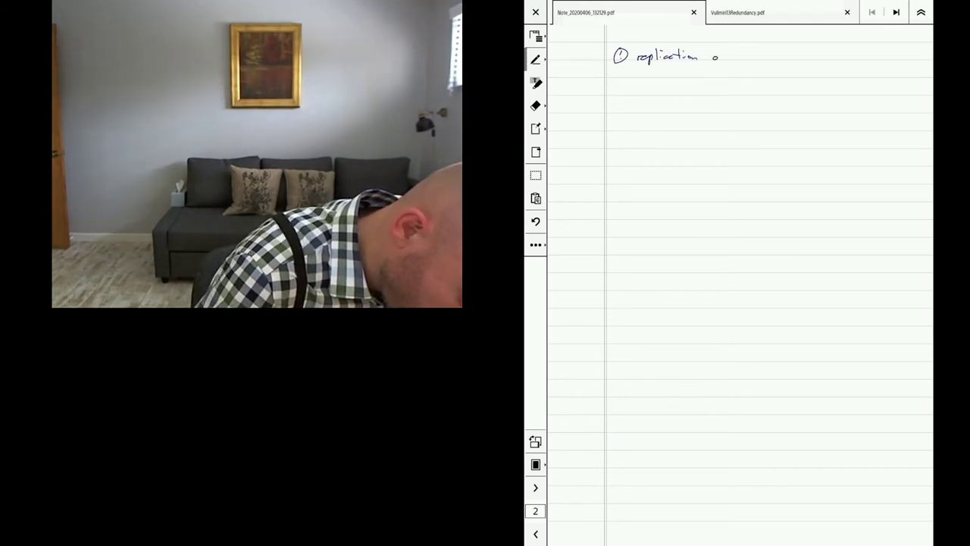
{"action": "type", "text": "does not help d"}
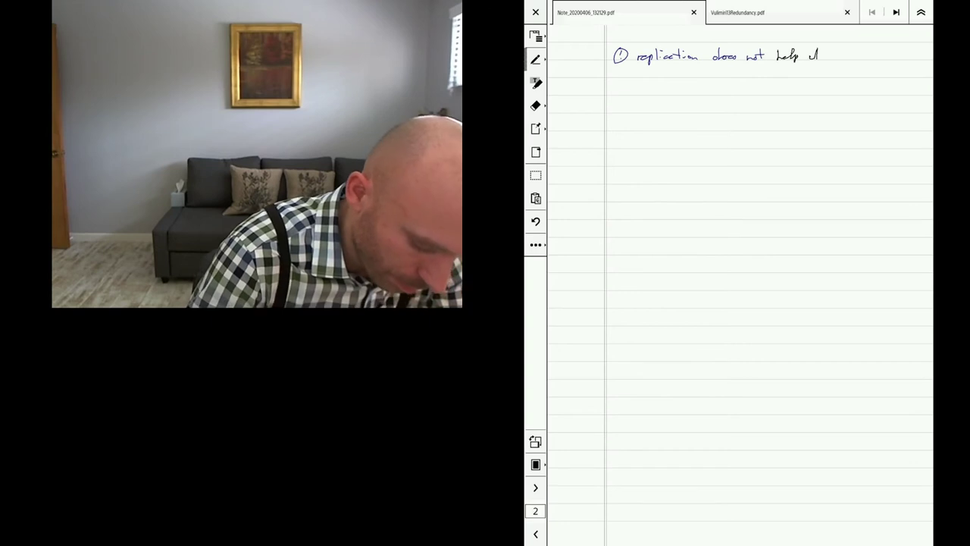
{"action": "type", "text": "when"}
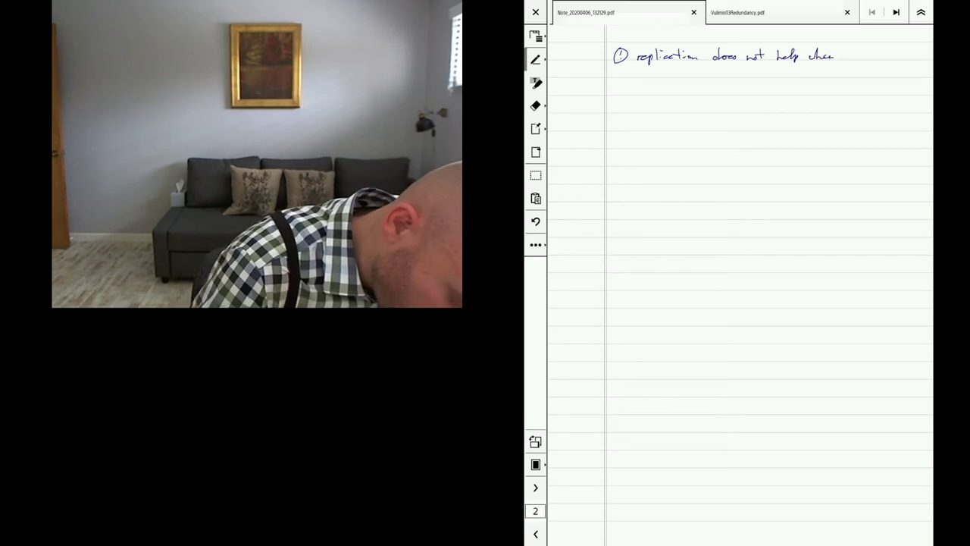
{"action": "type", "text": "the"}
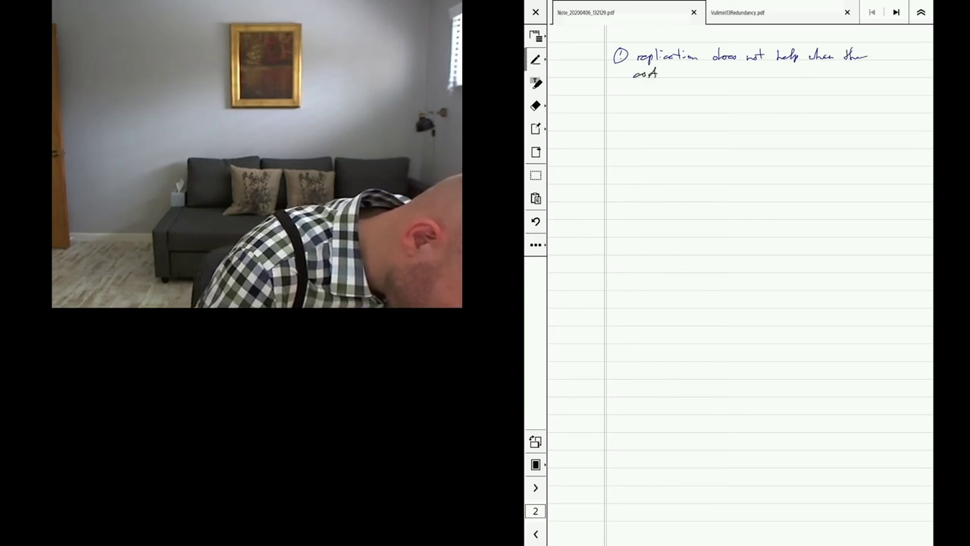
{"action": "type", "text": "of dist"}
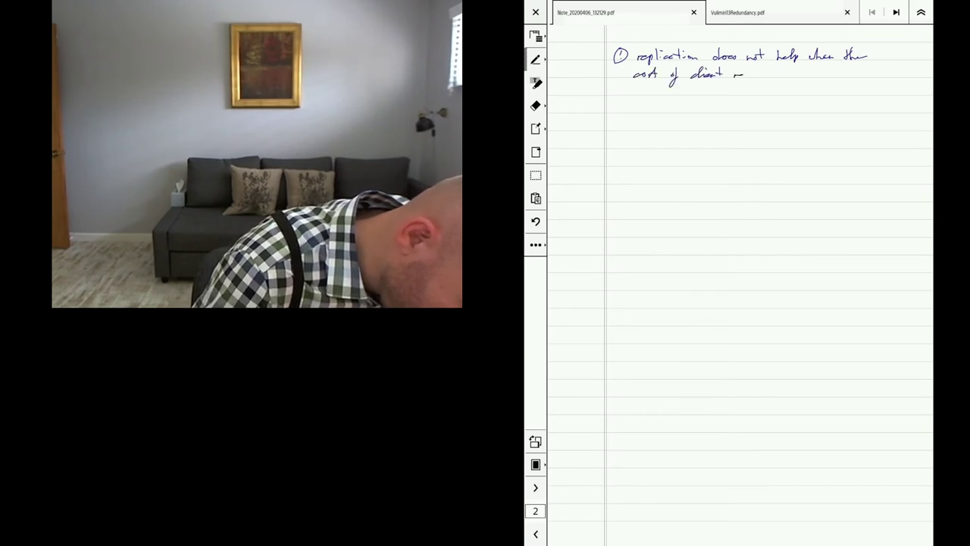
{"action": "type", "text": "replication is high"}
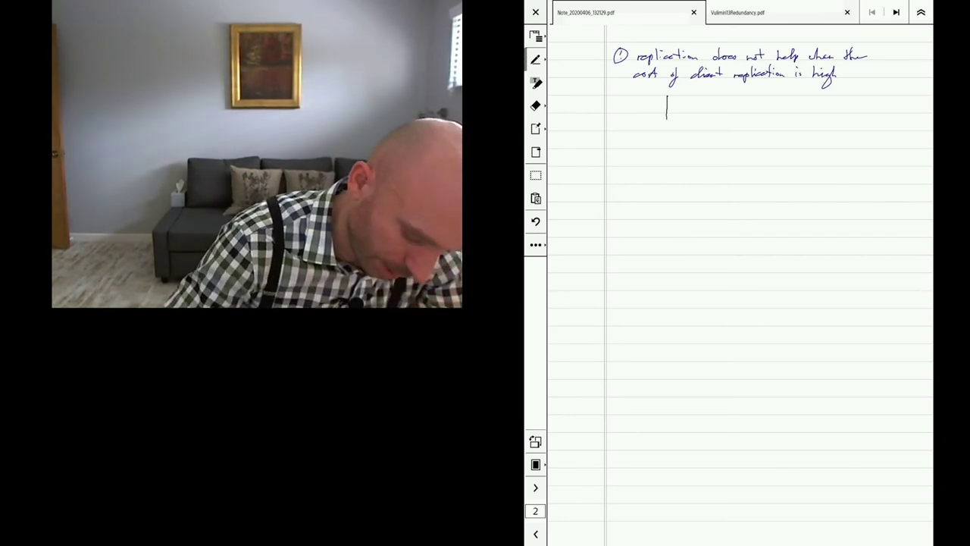
Draw time axes and a jagged fluctuating server line across the graph.
{"action": "left_click_drag", "start_coordinate": [667, 104], "coordinate": [667, 167]}
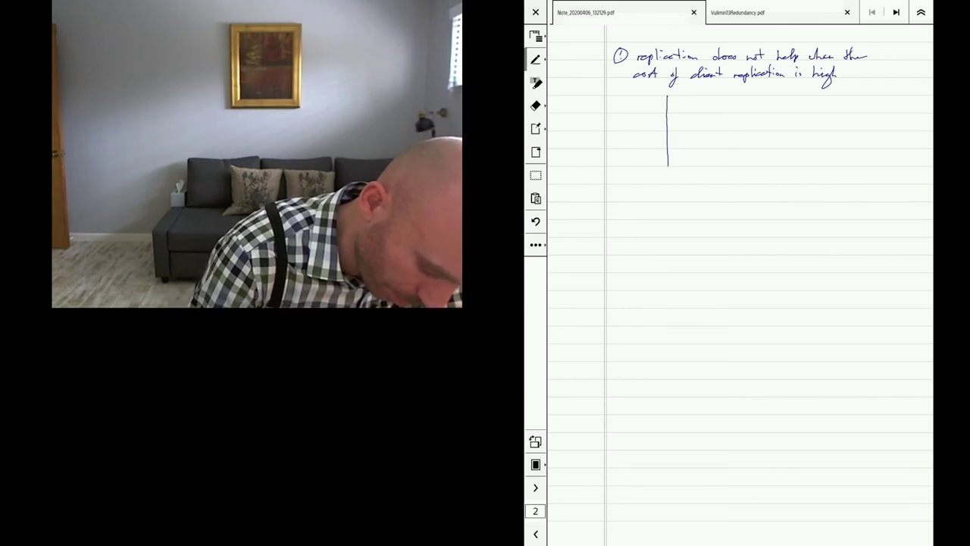
{"action": "left_click_drag", "start_coordinate": [667, 164], "coordinate": [831, 164]}
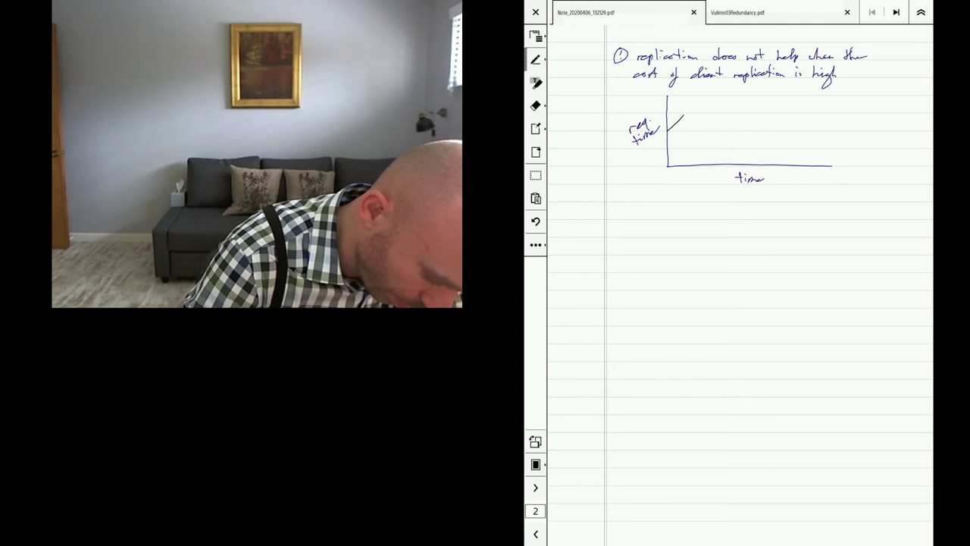
{"action": "left_click_drag", "start_coordinate": [682, 134], "coordinate": [700, 122]}
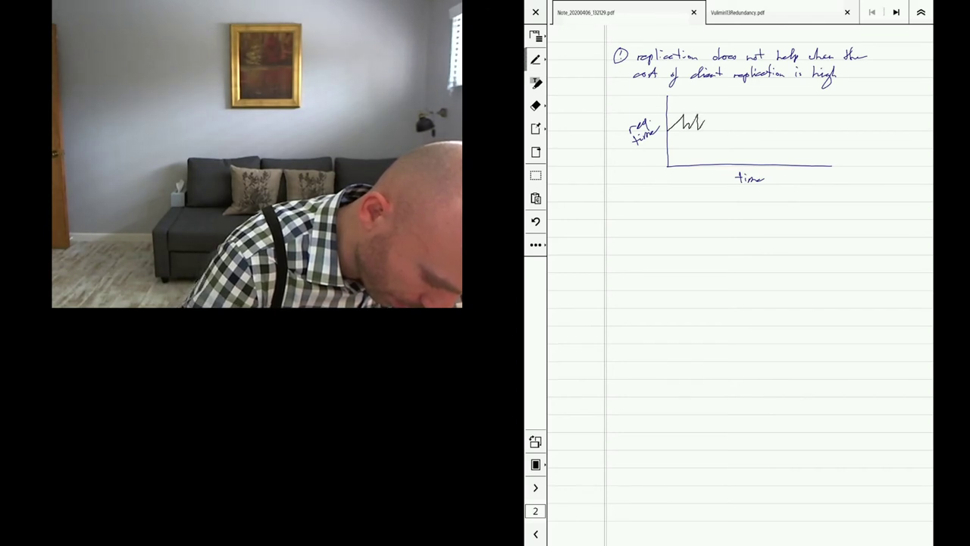
{"action": "left_click_drag", "start_coordinate": [705, 124], "coordinate": [743, 118]}
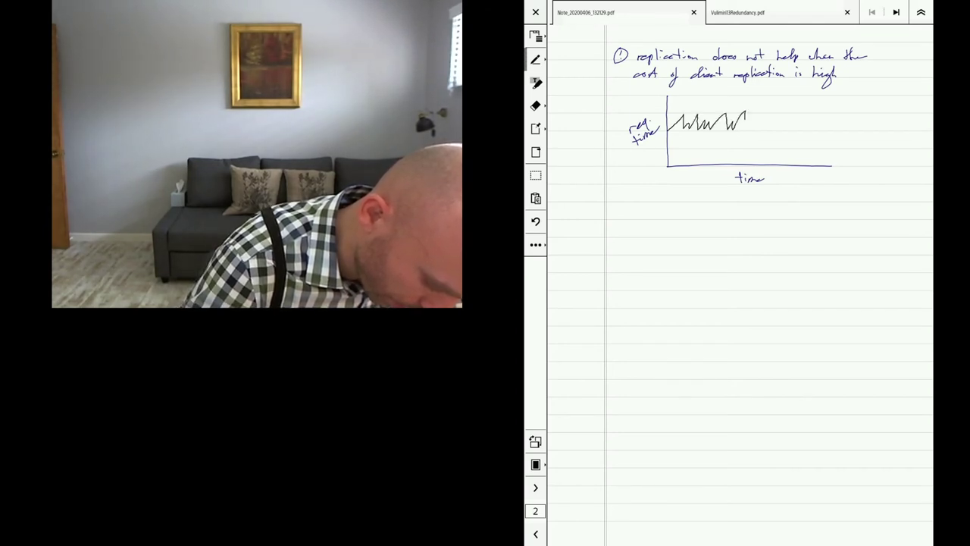
{"action": "left_click_drag", "start_coordinate": [746, 121], "coordinate": [811, 121]}
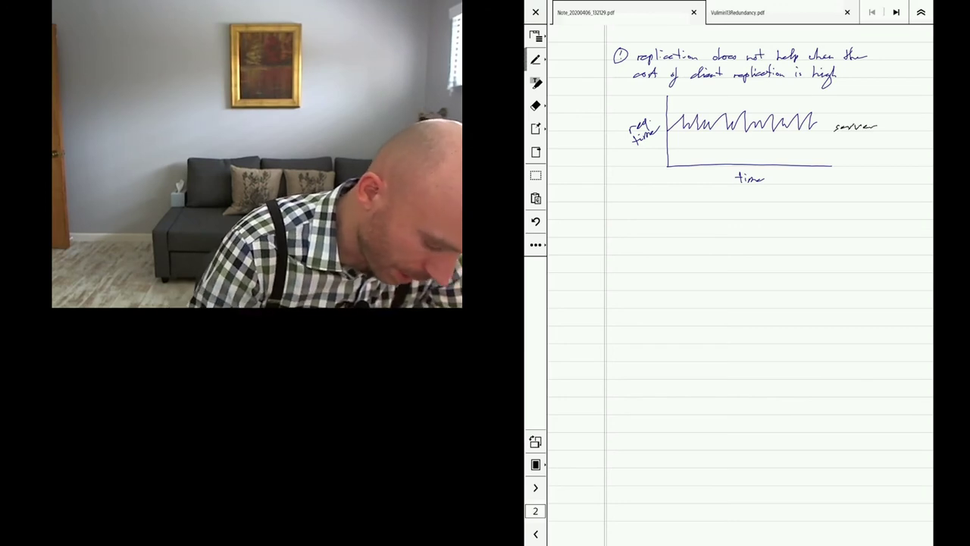
Draw a flat red line under the server curve labelled 'client fast'.
{"action": "left_click", "coordinate": [535, 60]}
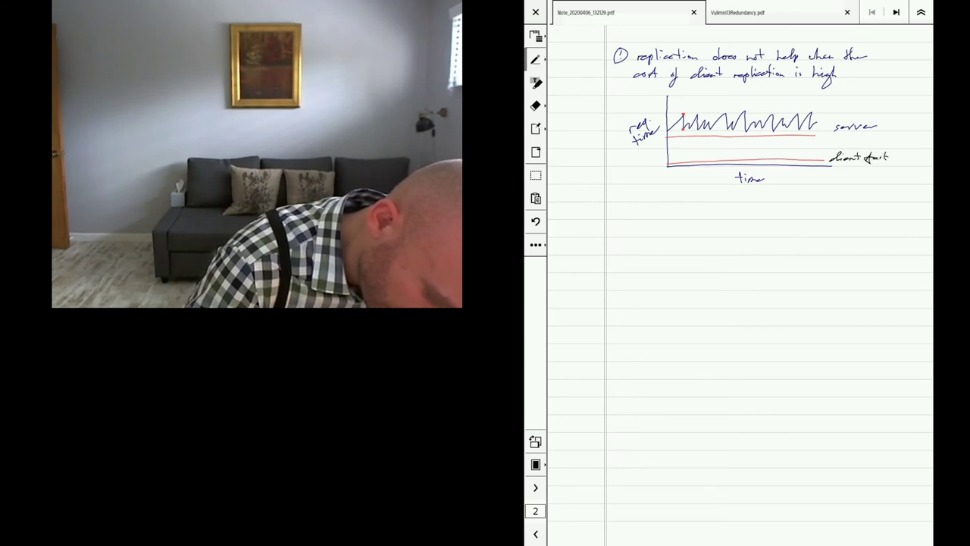
Draw a red 'client slow' line above the server spikes with vertical connector marks.
{"action": "type", "text": "dies"}
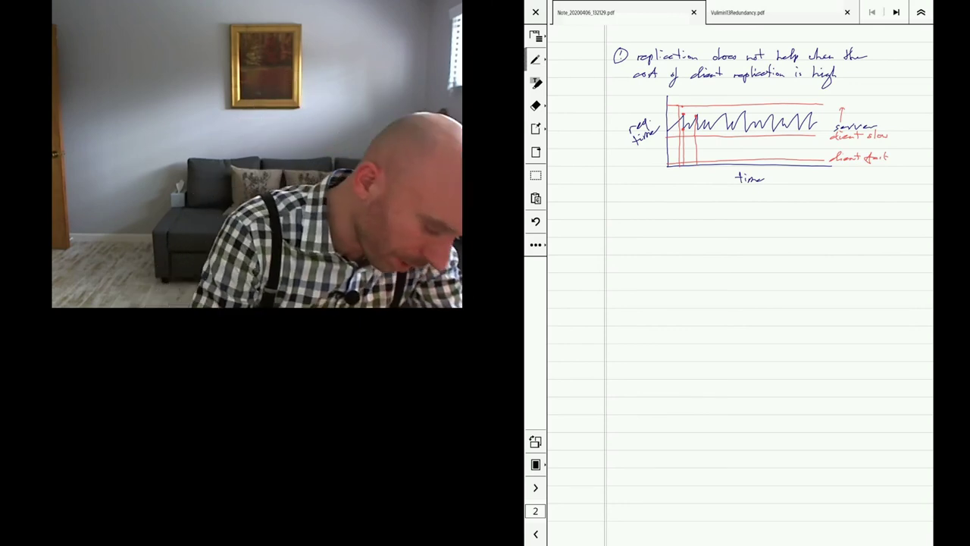
In dark ink, handwrite the heading 'implementation ideas:' below the graph.
{"action": "left_click", "coordinate": [535, 59]}
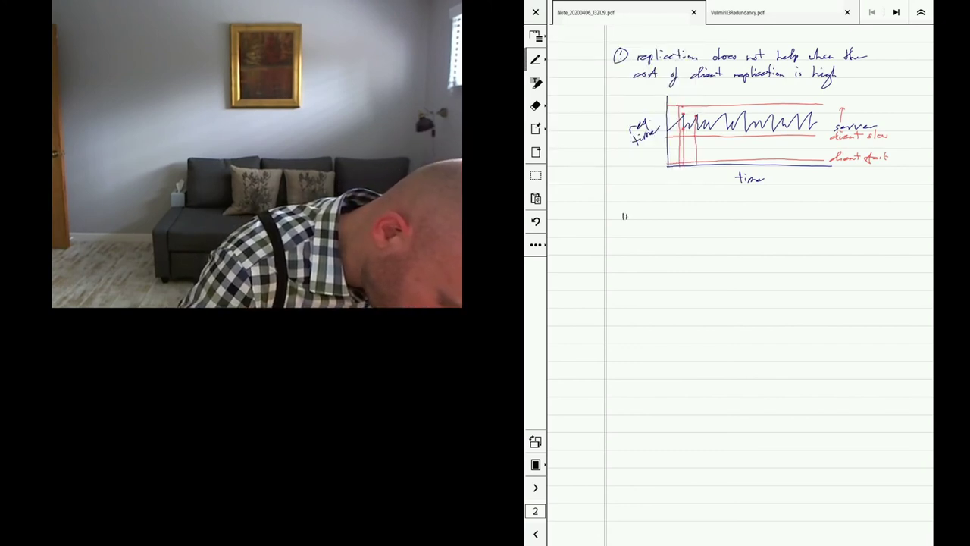
{"action": "type", "text": "imple"}
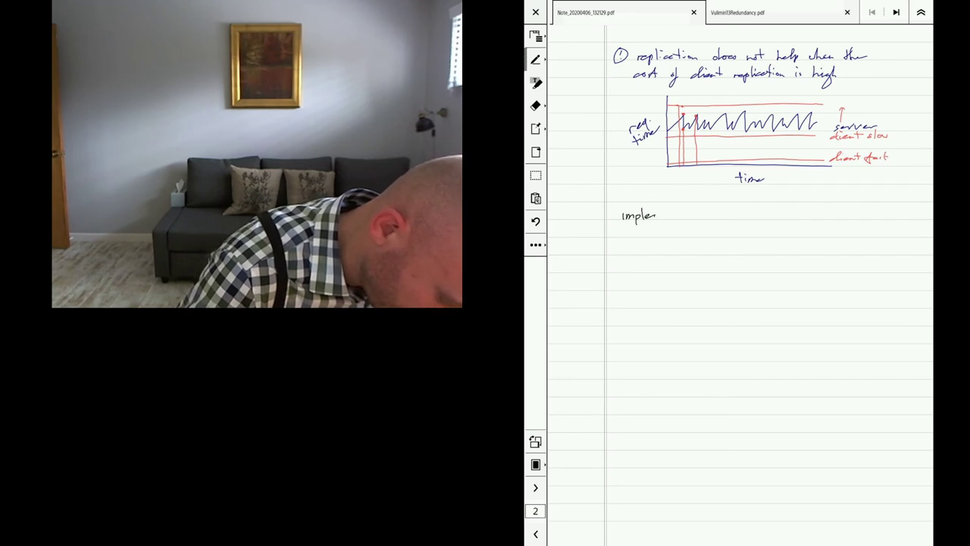
{"action": "type", "text": "ntzl"}
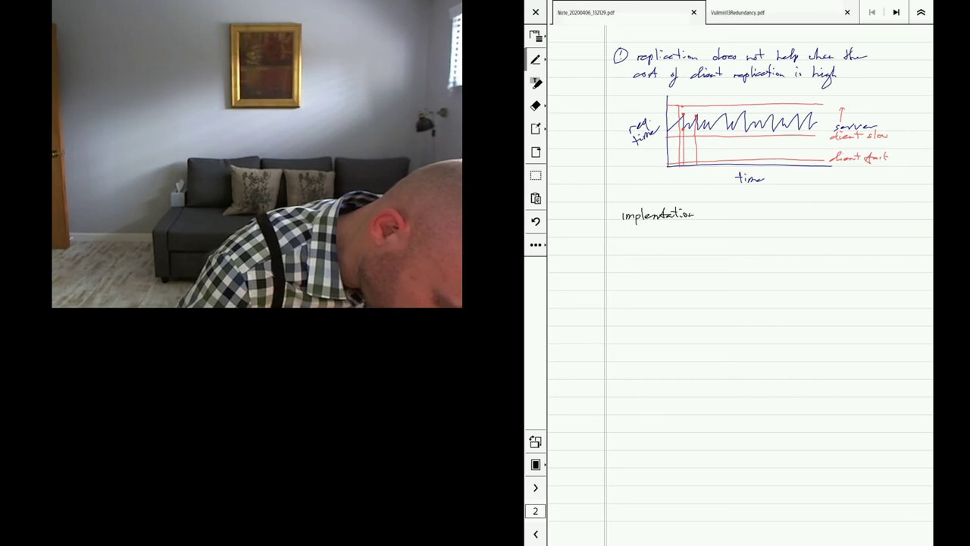
{"action": "type", "text": "idea:"}
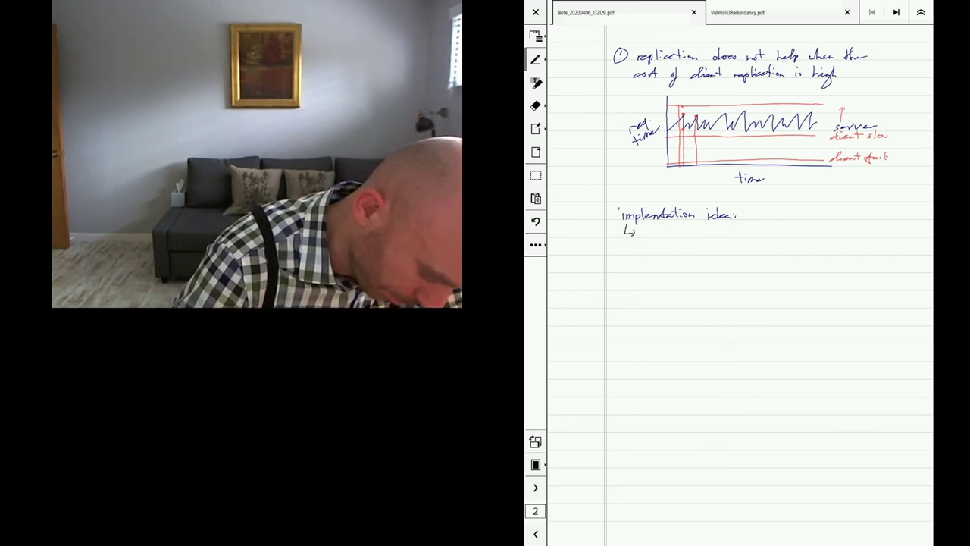
Add an arrow bullet 'replicate requests, but mark duplicates'.
{"action": "type", "text": "replicate"}
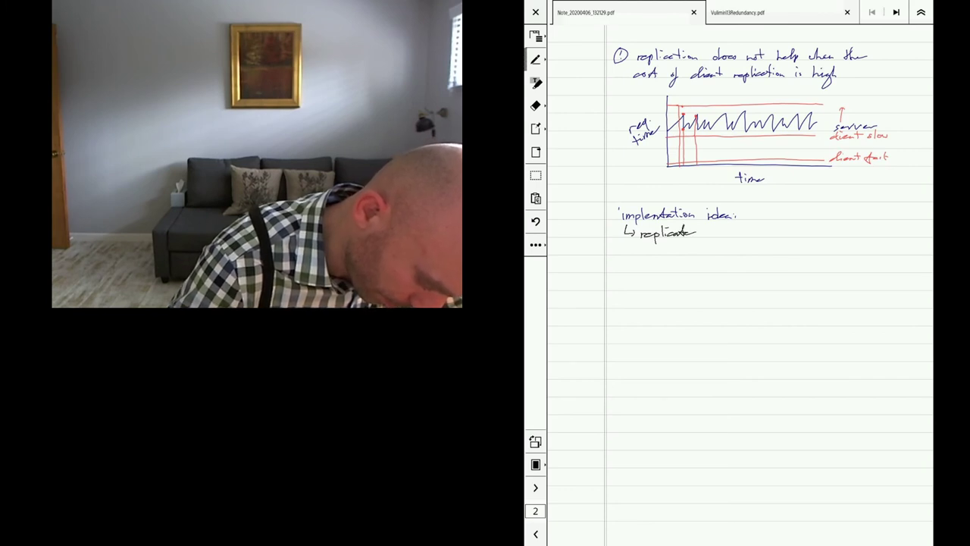
{"action": "type", "text": "requests, but"}
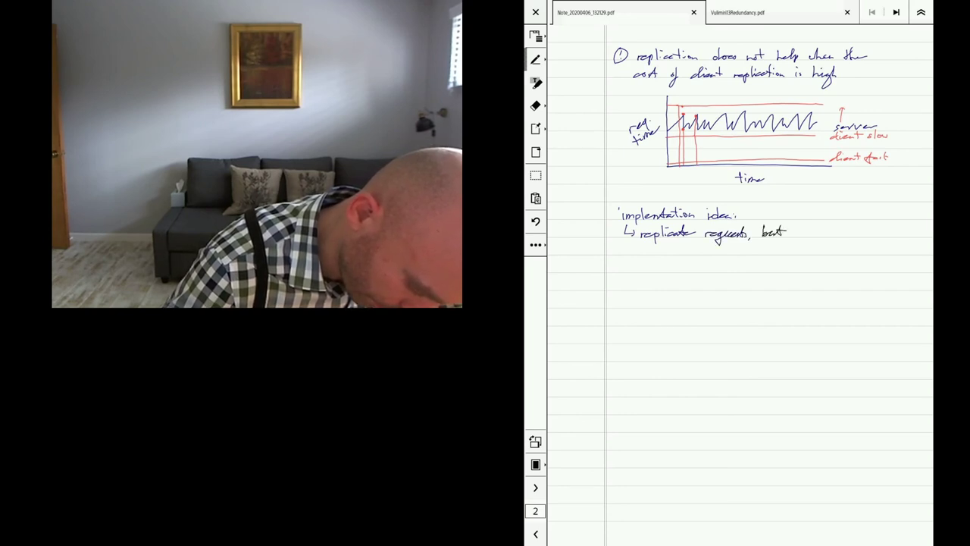
{"action": "type", "text": "mor"}
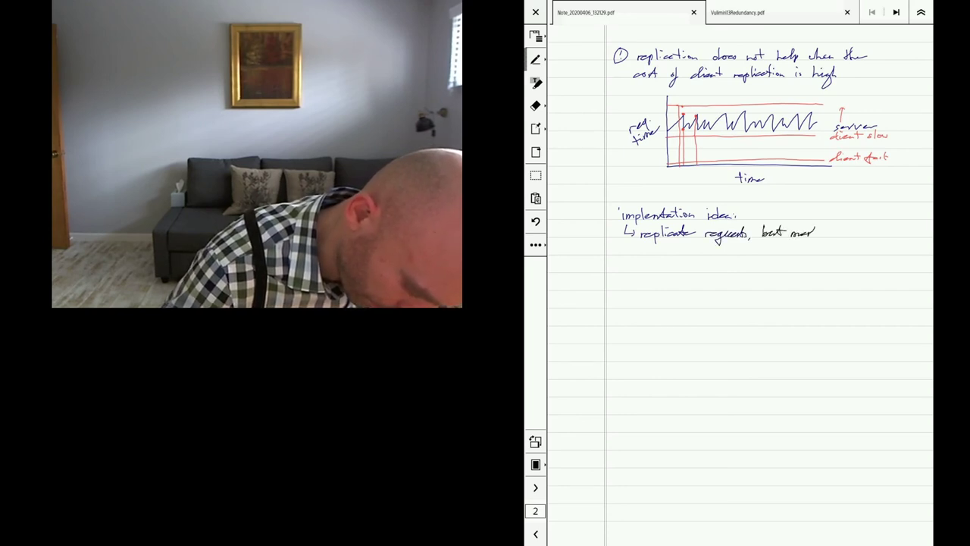
{"action": "type", "text": "mark de"}
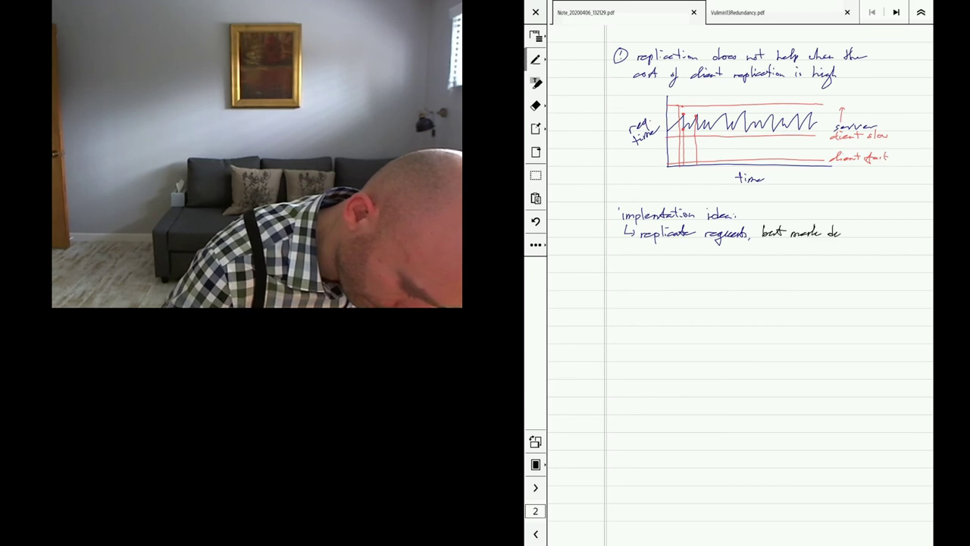
{"action": "type", "text": "duplicates"}
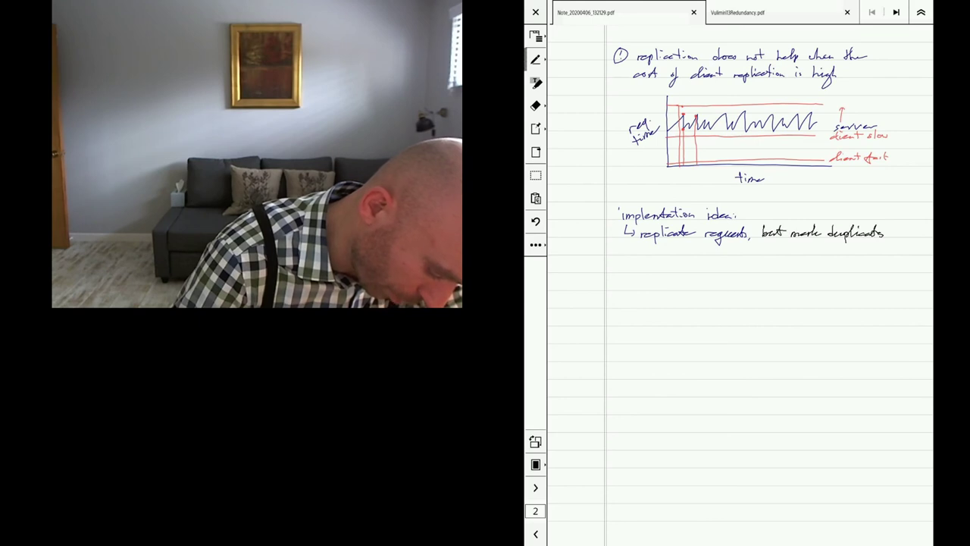
Start a second arrow bullet beginning 'prioritize the'.
{"action": "type", "text": "↳ p"}
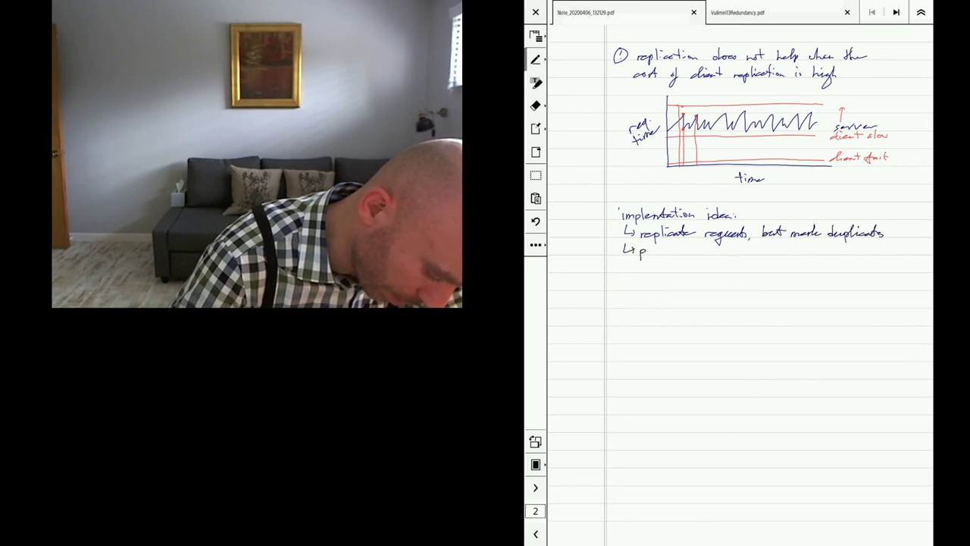
{"action": "type", "text": "prioritiz"}
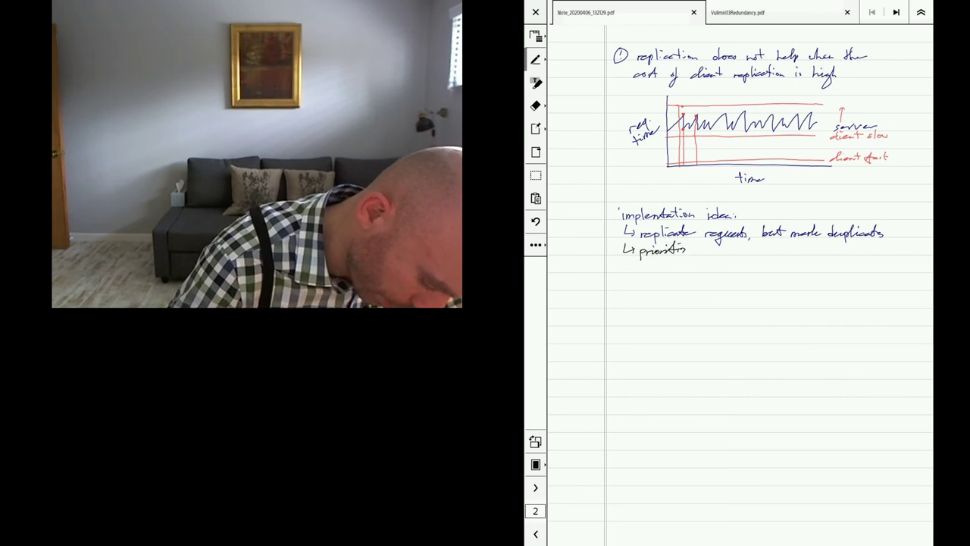
{"action": "type", "text": "the"}
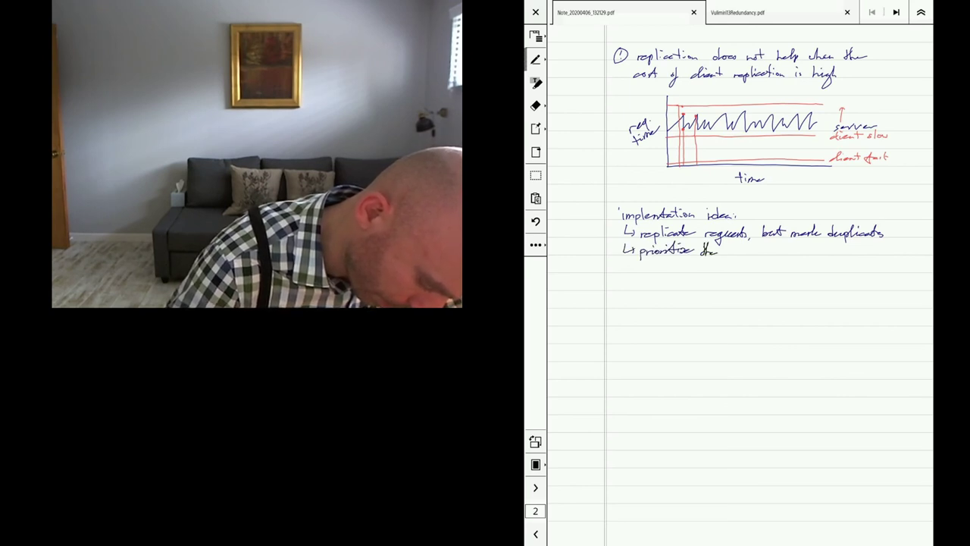